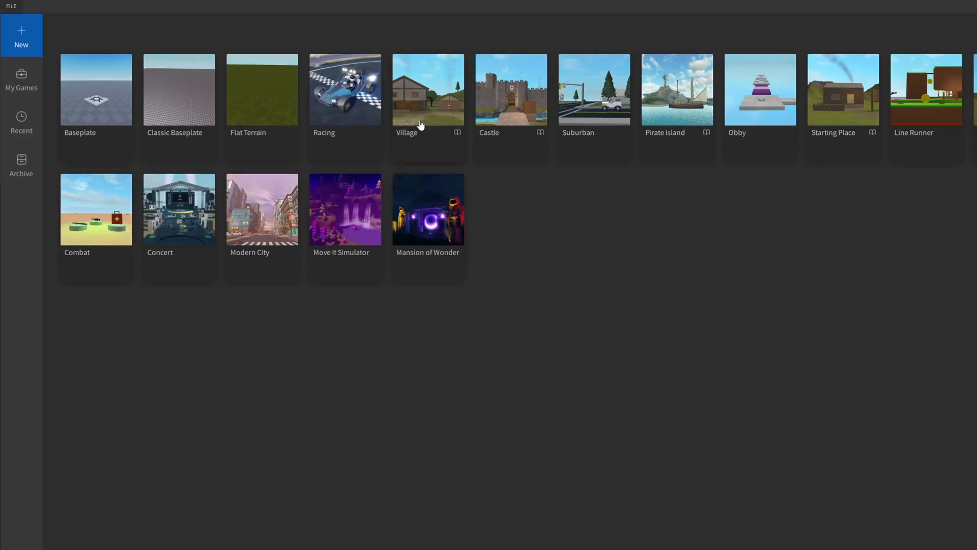
mouse_move(333, 103)
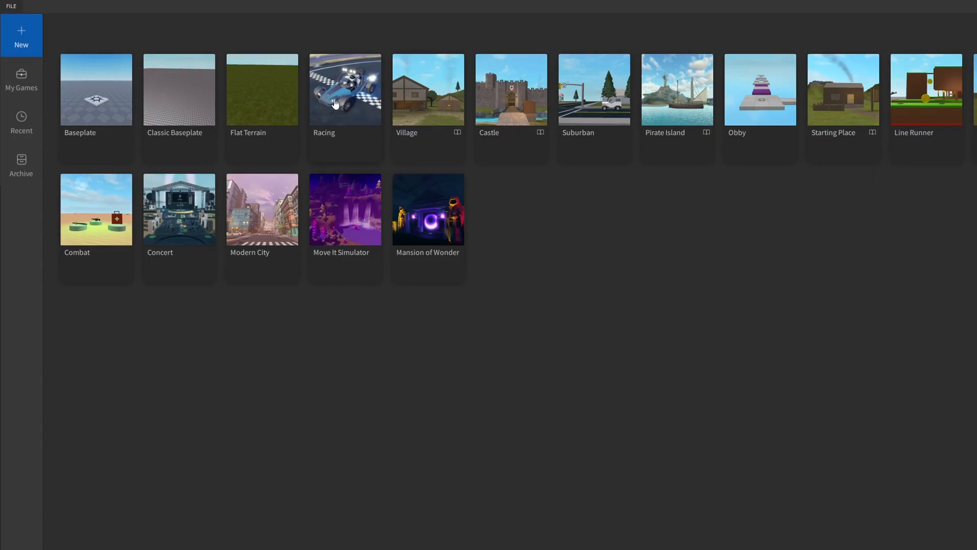
- Create a new place from the Racing template, opening the desert racing garage
left_click(345, 89)
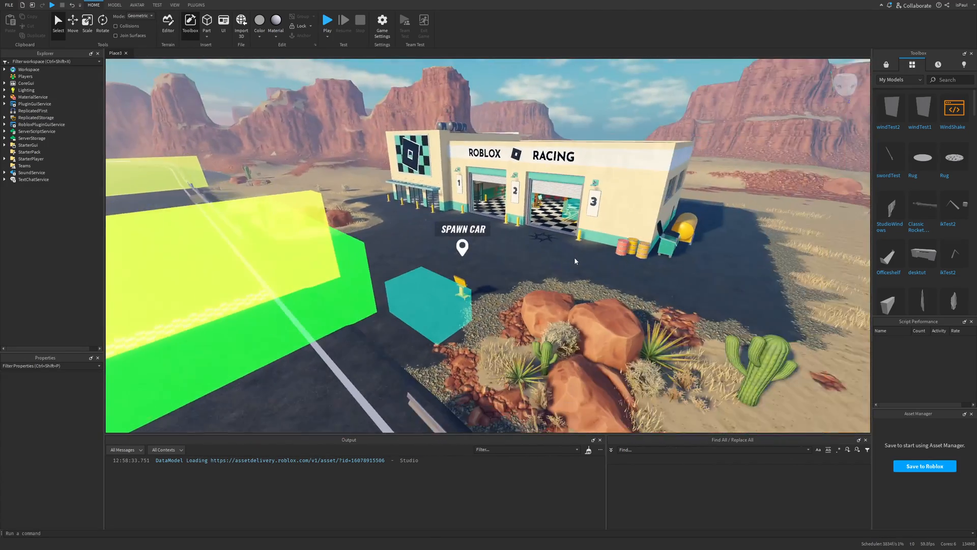
- Play-test the Racing place and spawn a car at the Spawn Car kiosk
left_click(327, 21)
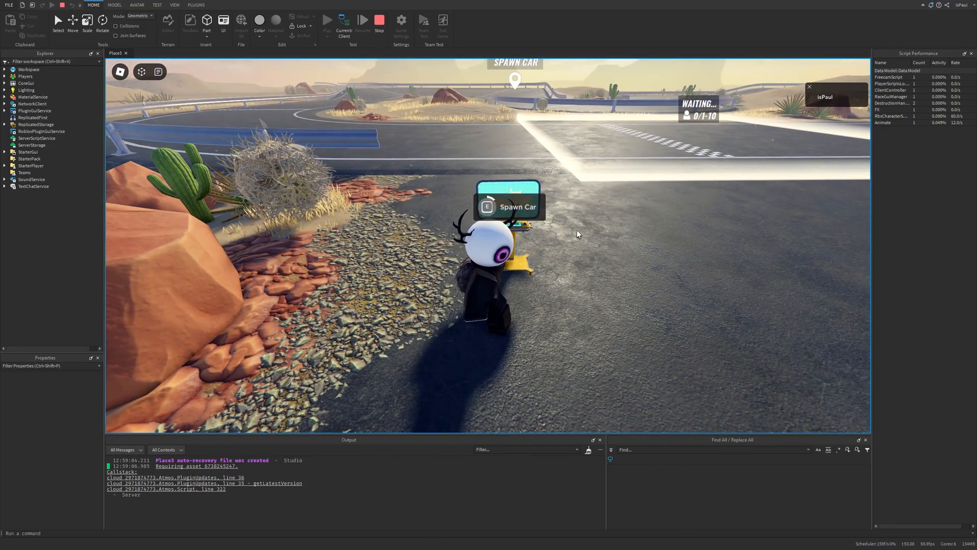
key("e")
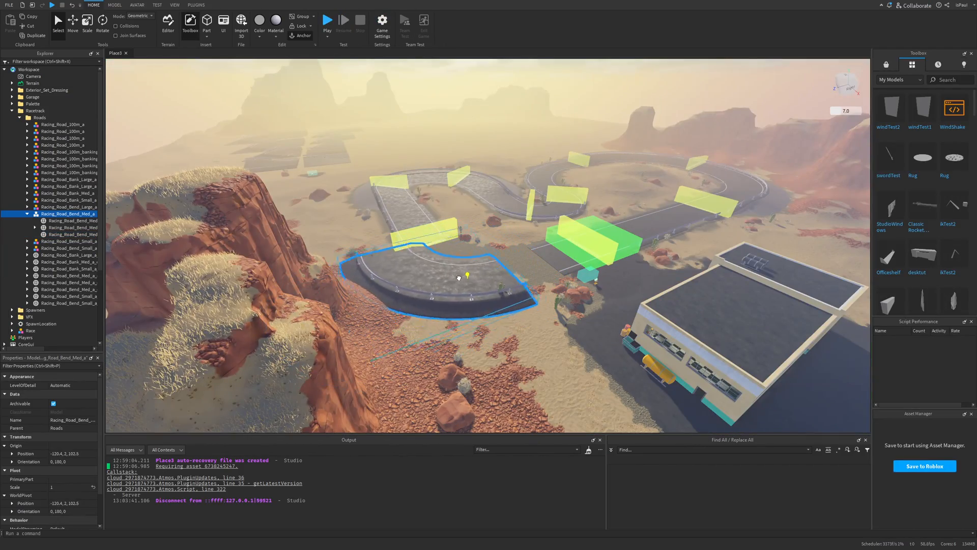
- Orbit along the race track and list the race checkpoints in Explorer
left_click_drag(450, 278, 325, 159)
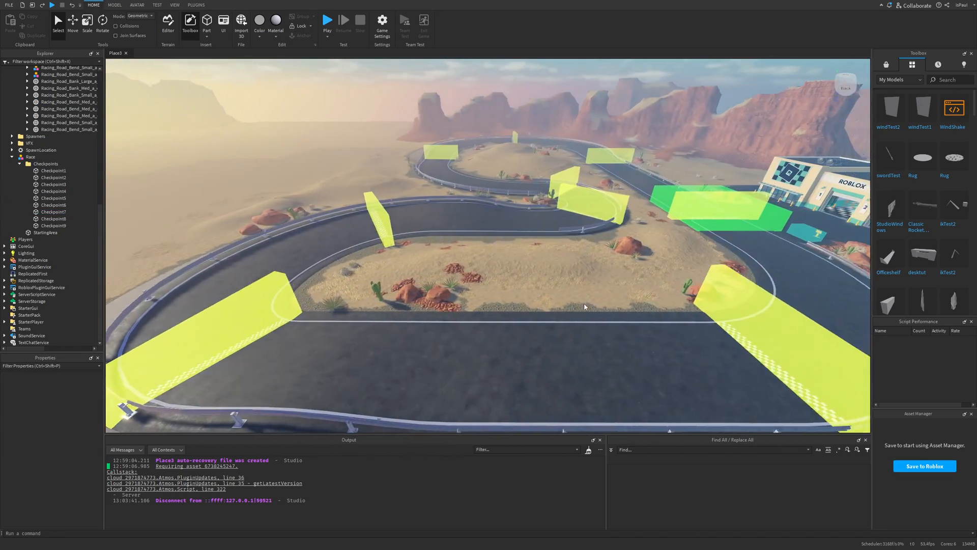
left_click(44, 180)
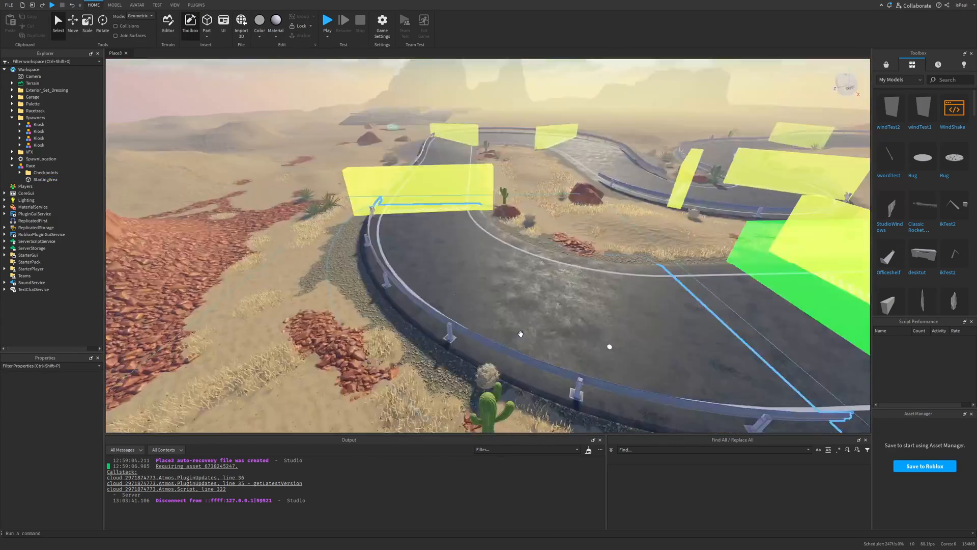
left_click_drag(520, 334, 598, 250)
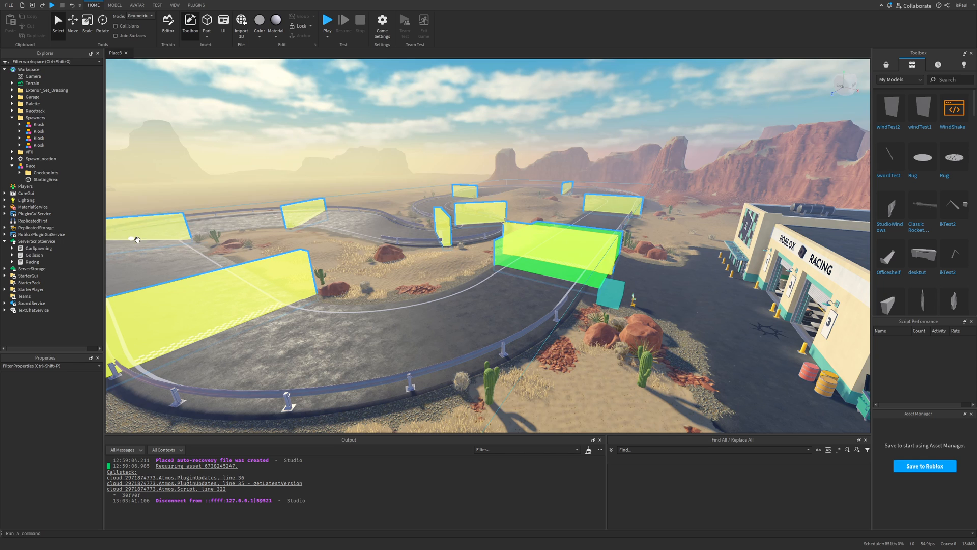
- Open the Racing server script in a split view beside the 3D scene
left_click(41, 242)
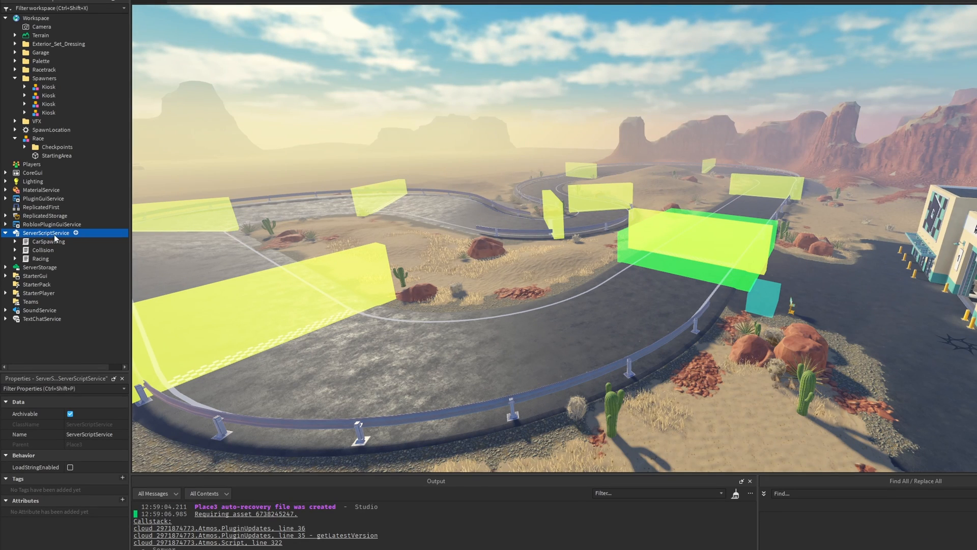
double_click(40, 258)
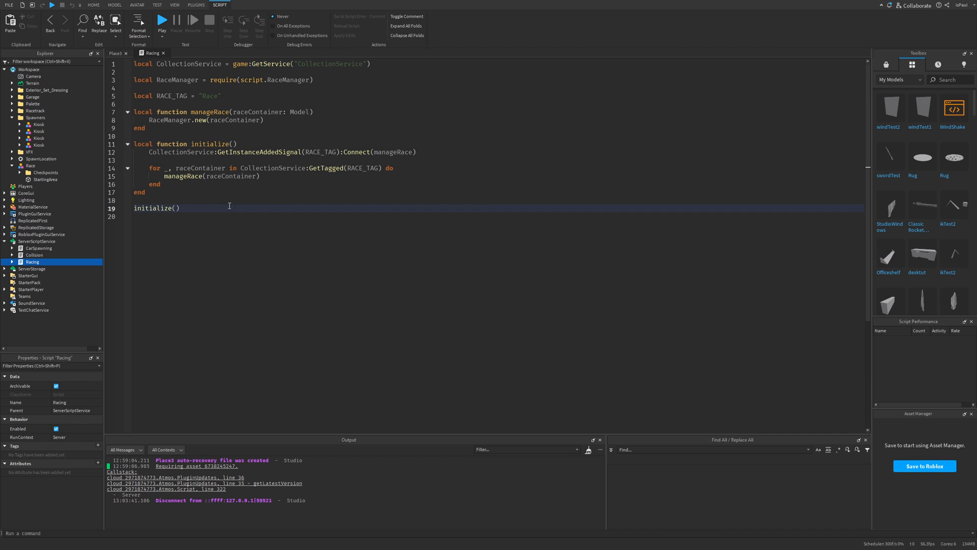
left_click(94, 4)
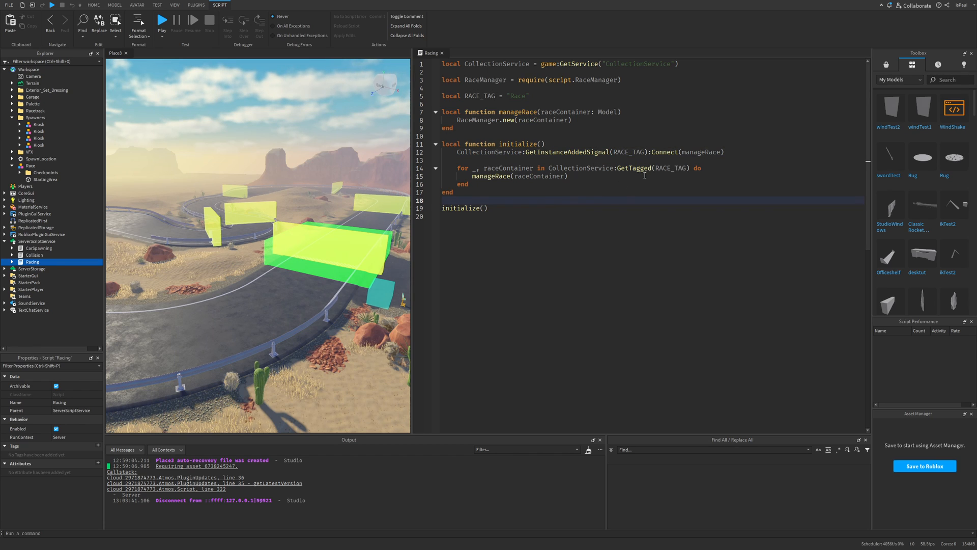
- Open and scroll through the Race module, then select the BorderBeam object
left_click(11, 262)
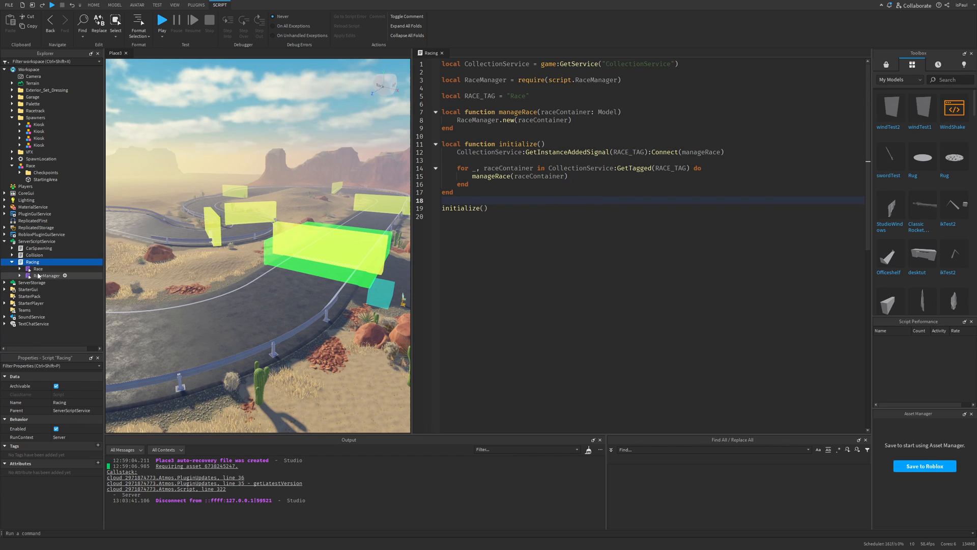
double_click(37, 269)
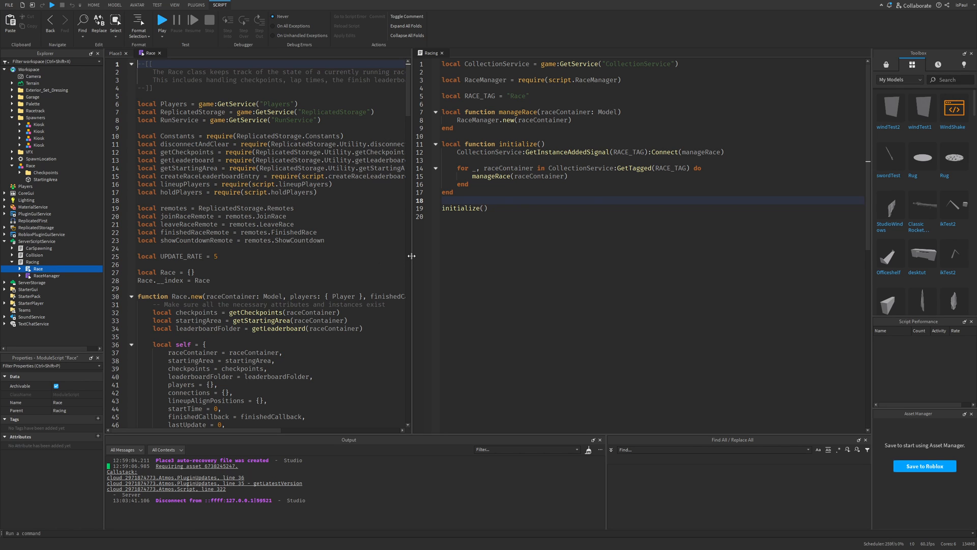
scroll("down", 3)
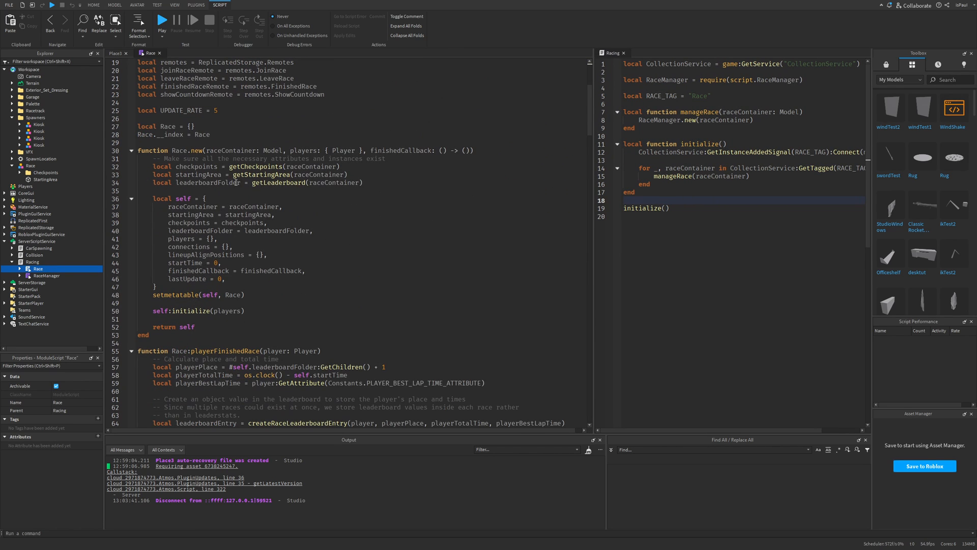
scroll("down", 3)
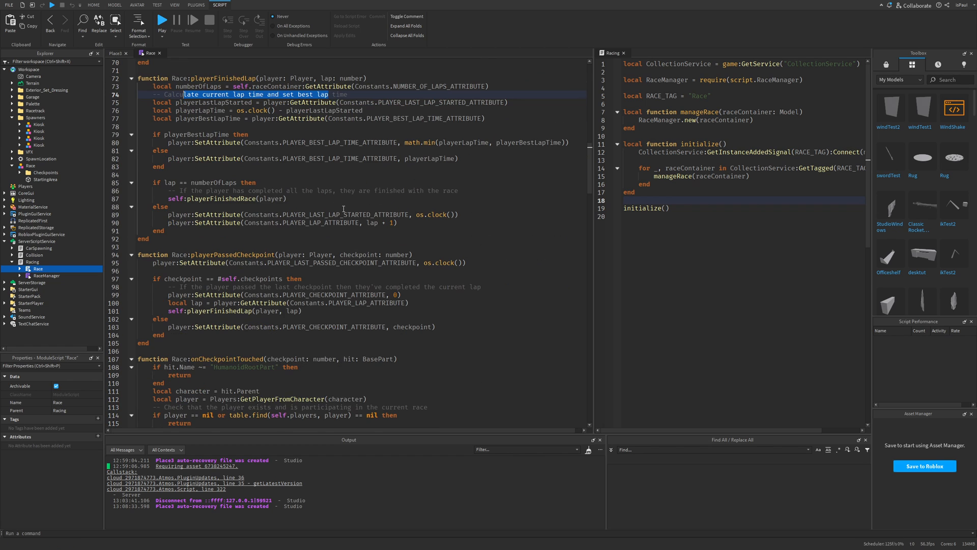
scroll("down", 3)
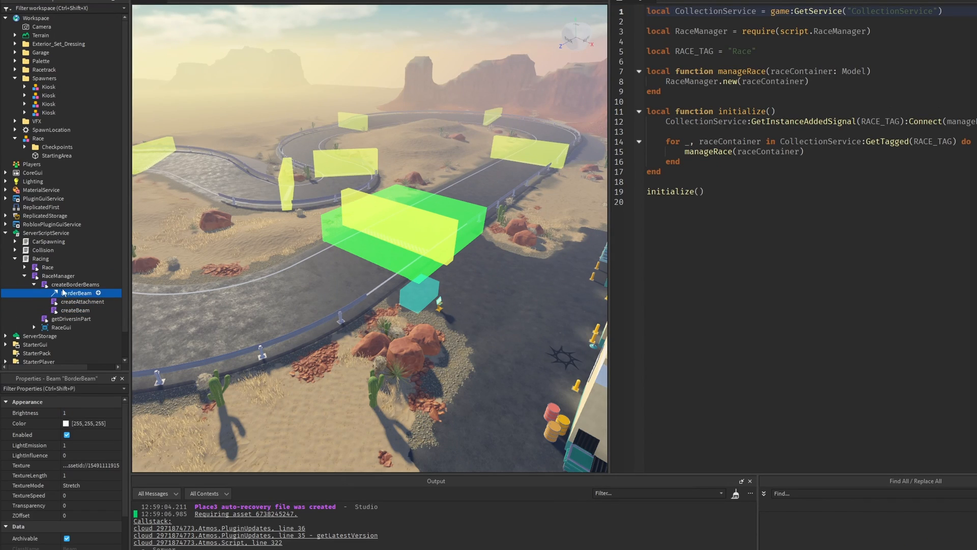
left_click(48, 267)
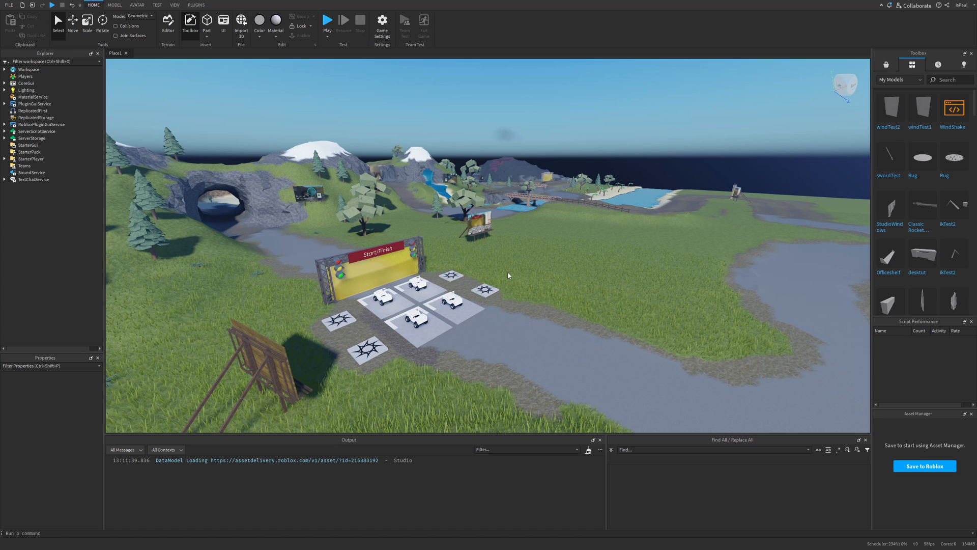
mouse_move(511, 276)
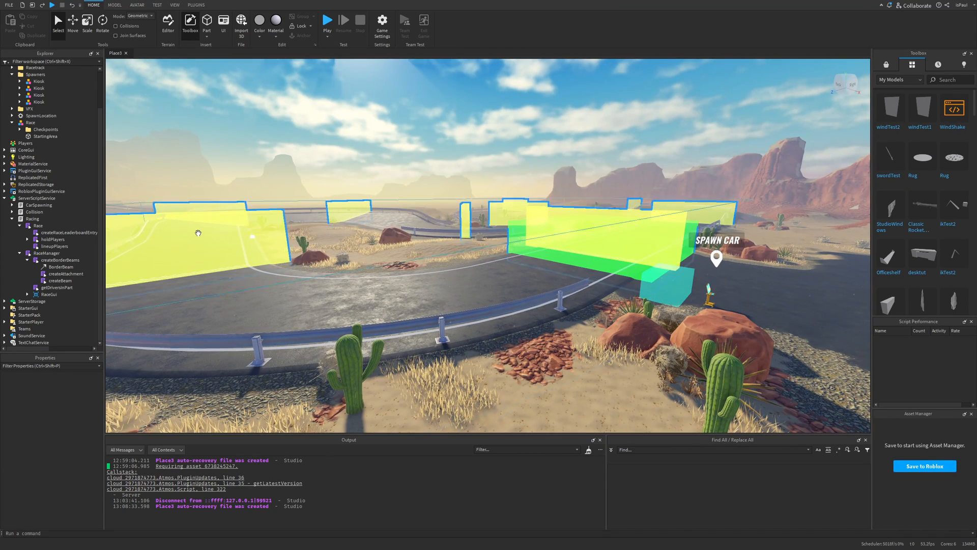
- Select a checkpoint barrier on the track, then start a play-test of the desert place
left_click(355, 374)
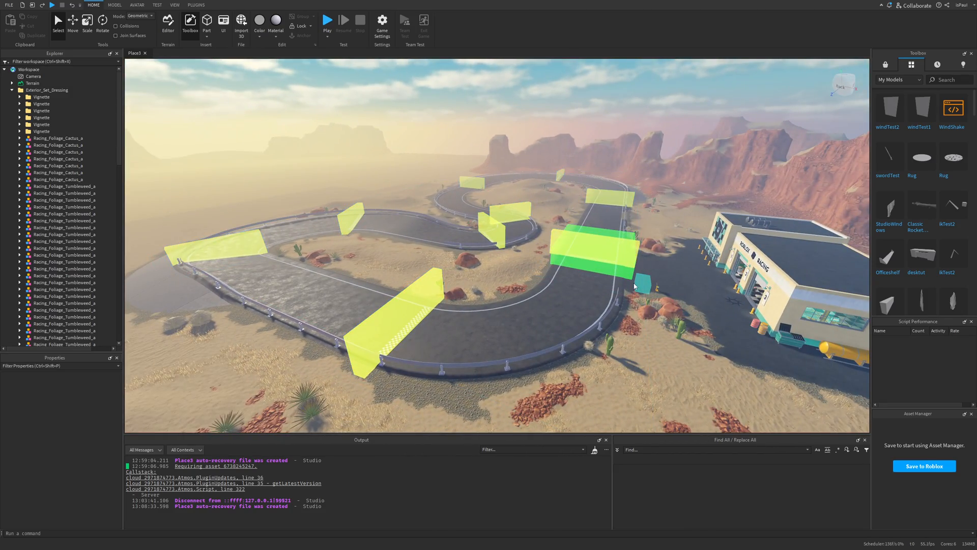
left_click(328, 20)
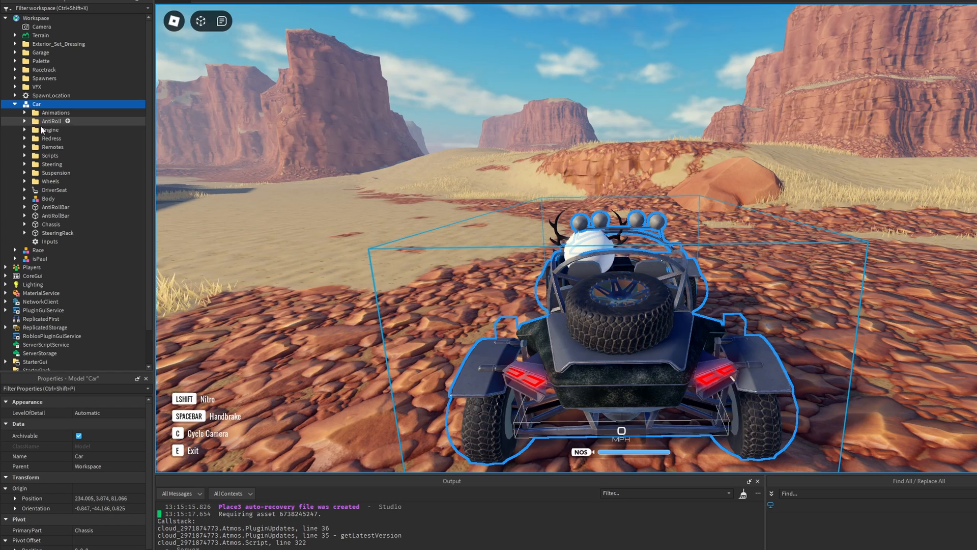
- Expand the car's Scripts folders and open the server Replication script
left_click(50, 156)
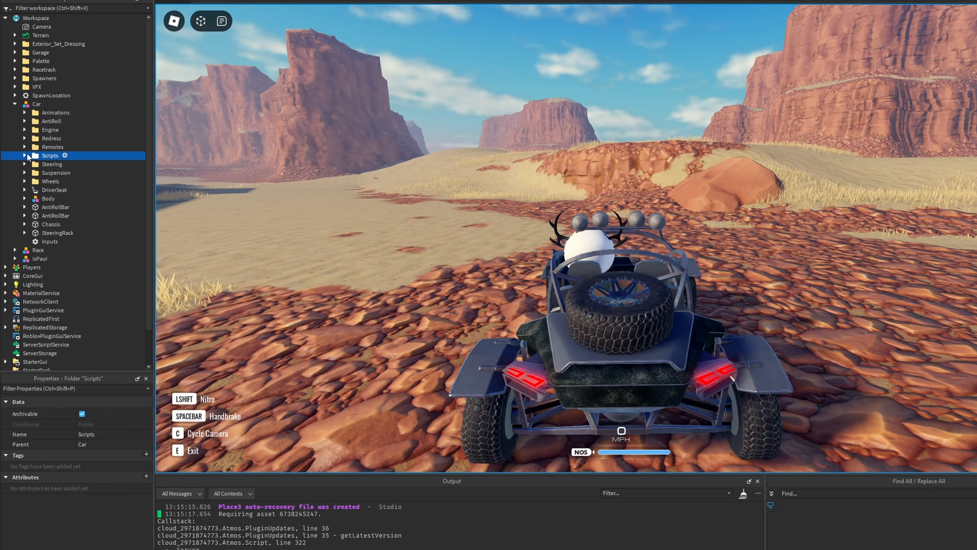
left_click(25, 156)
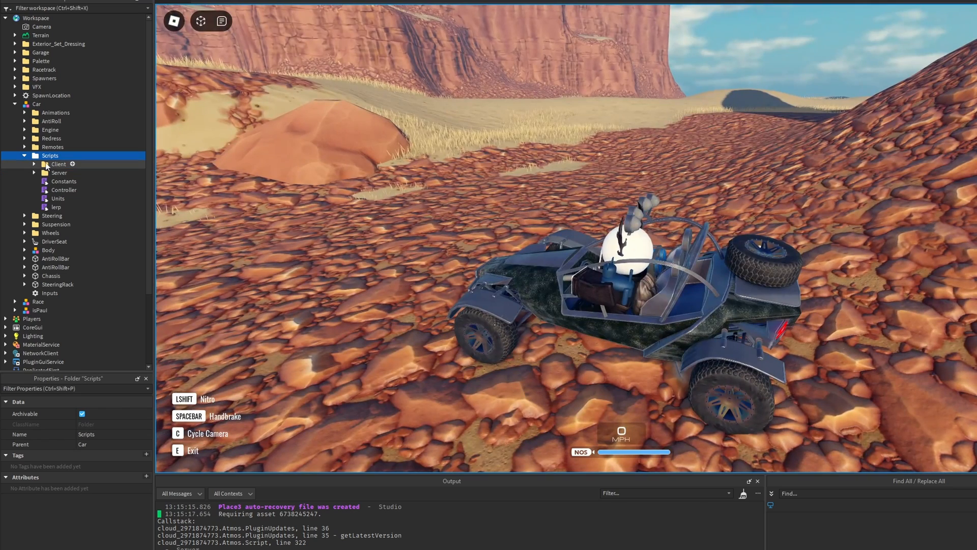
left_click(59, 172)
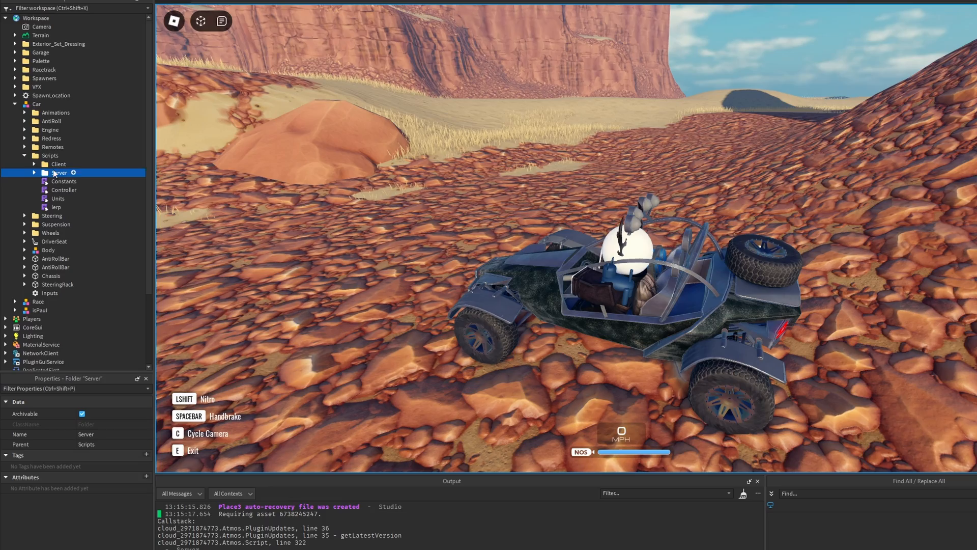
left_click(58, 164)
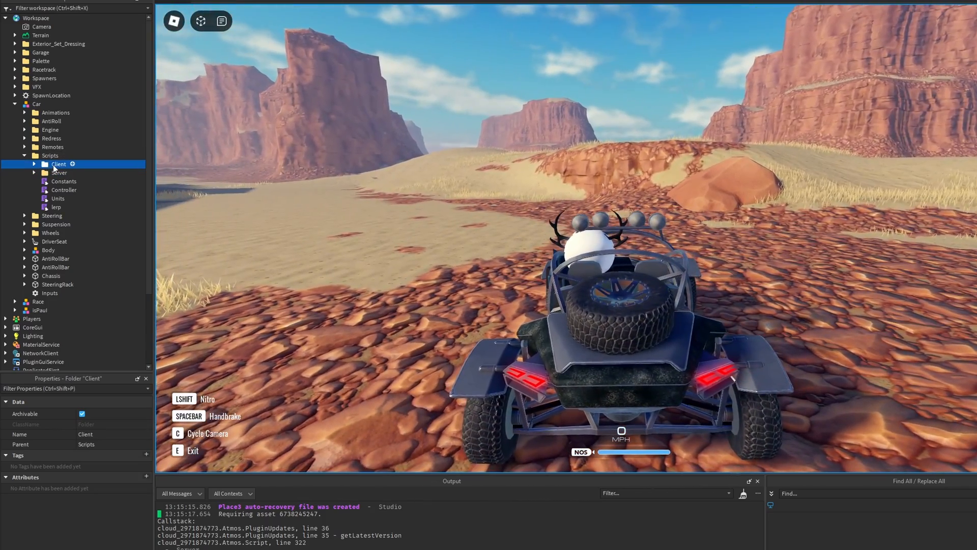
left_click(59, 172)
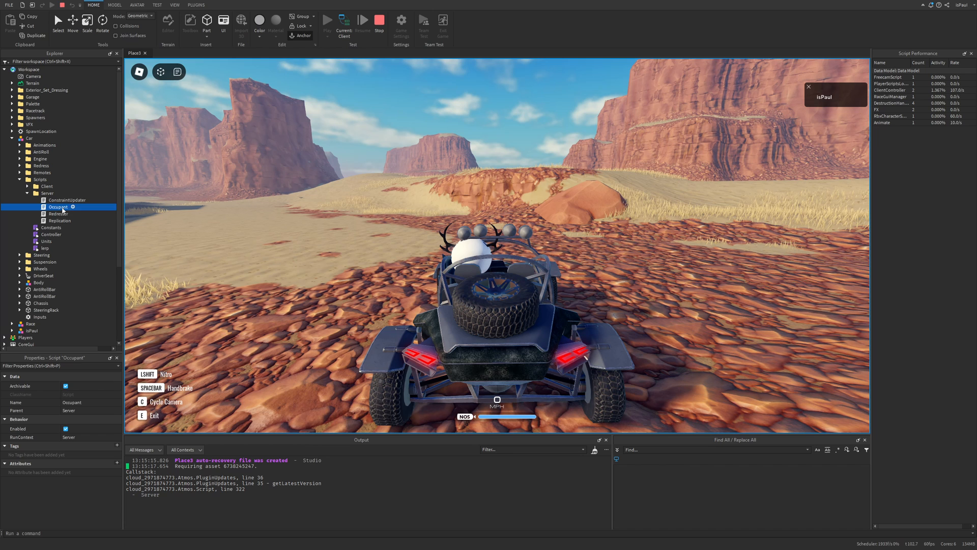
left_click(59, 220)
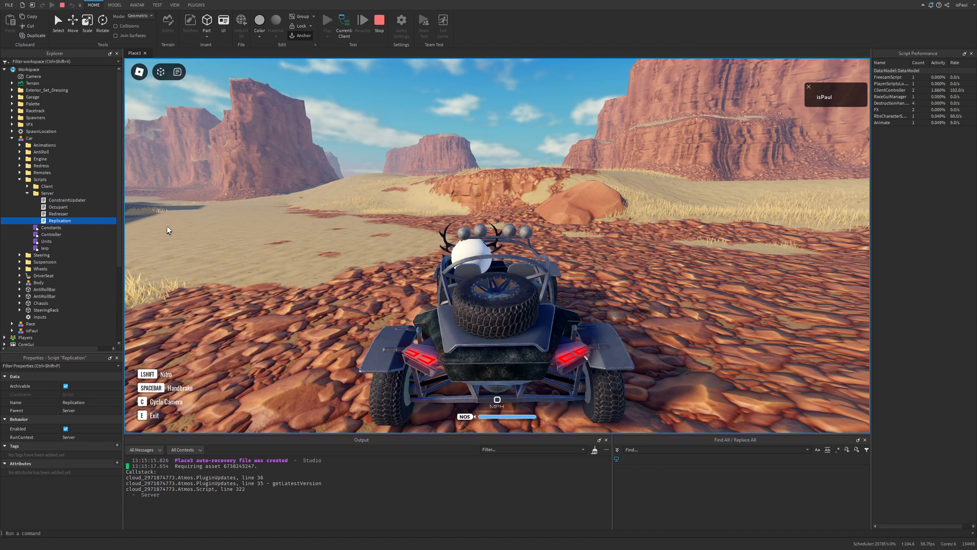
double_click(59, 220)
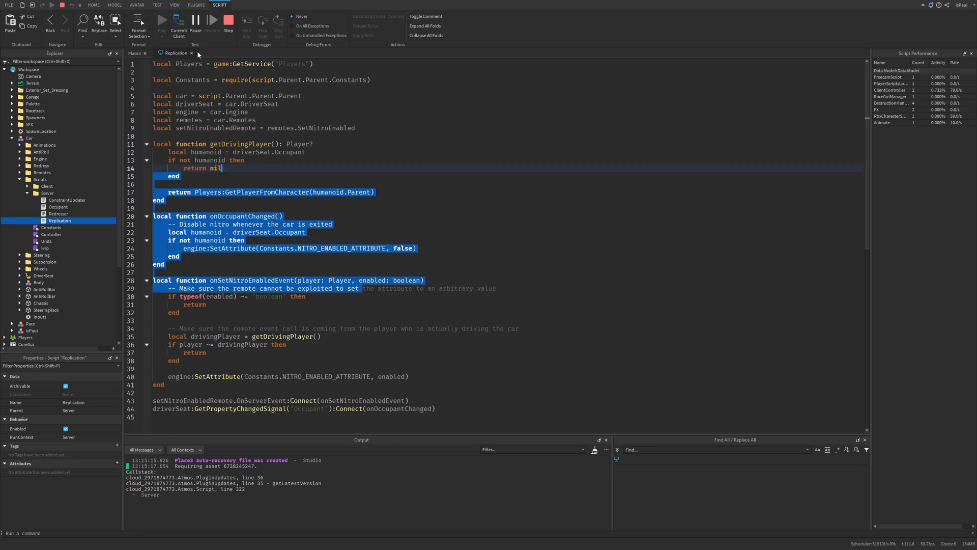
left_click(62, 193)
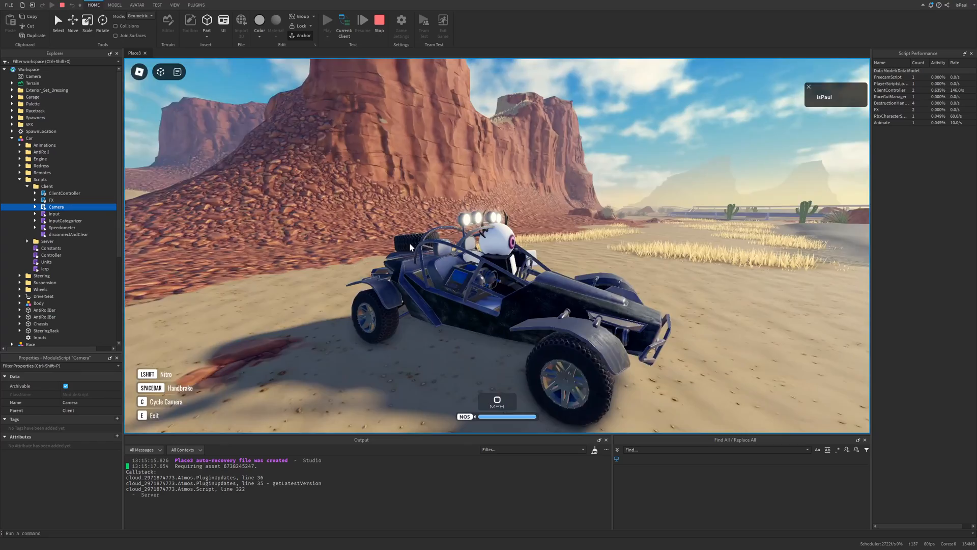
- Open the car's client Camera module, scroll its code, and select CameraModes
left_click(35, 206)
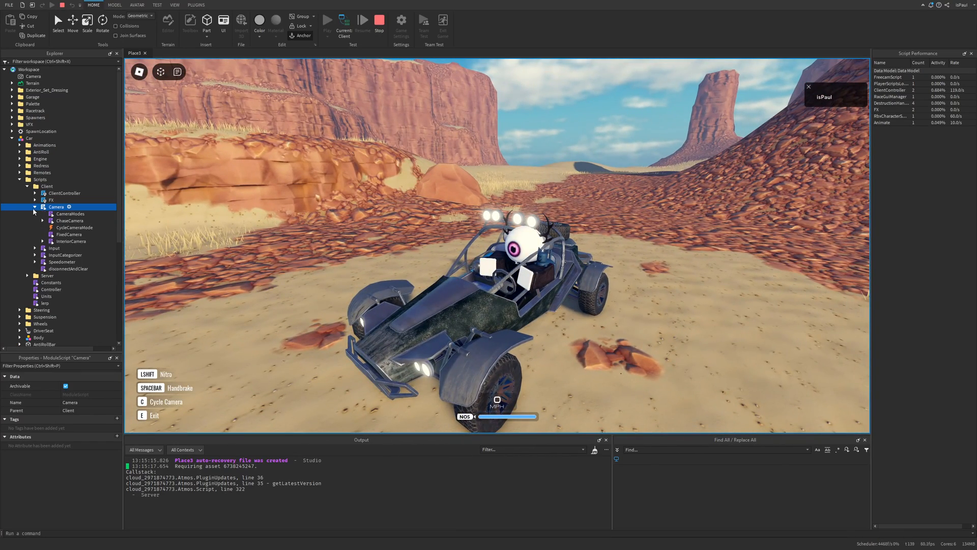
double_click(55, 207)
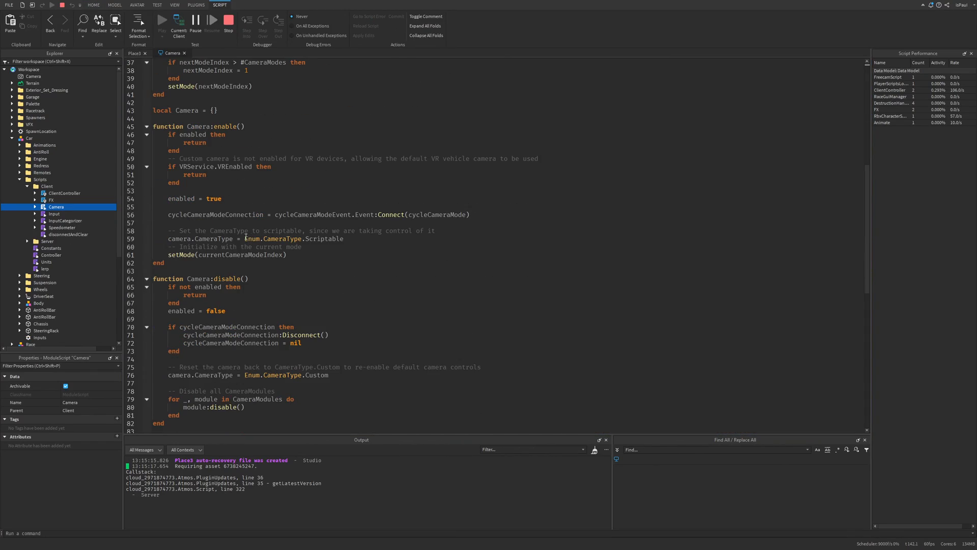
scroll("down", 3)
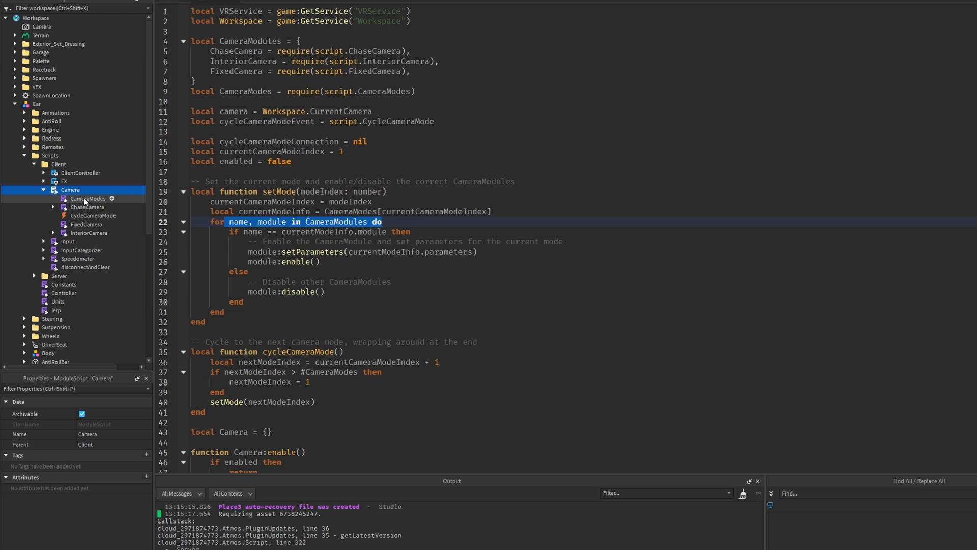
left_click(87, 198)
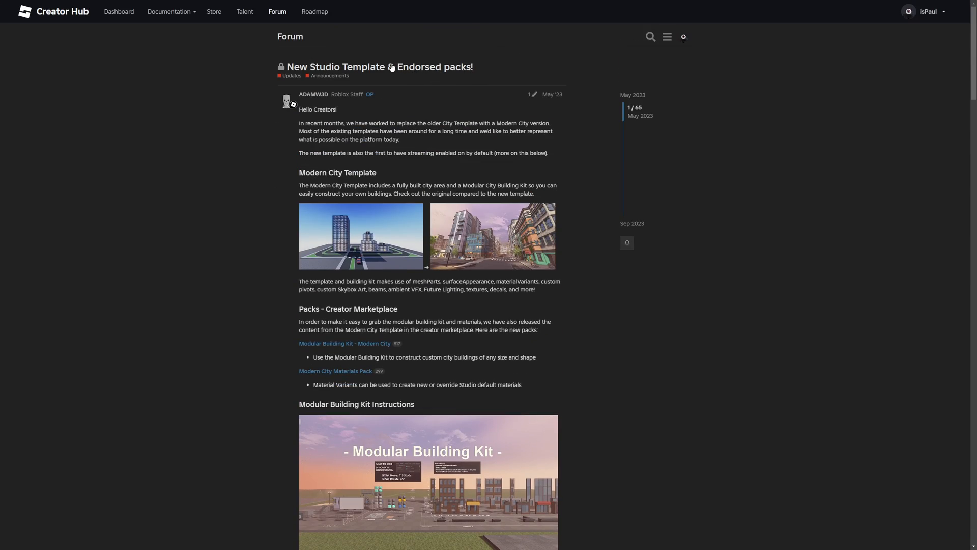
- Scroll the template post, enlarging and closing the Modular Building Kit image
scroll("down", 3)
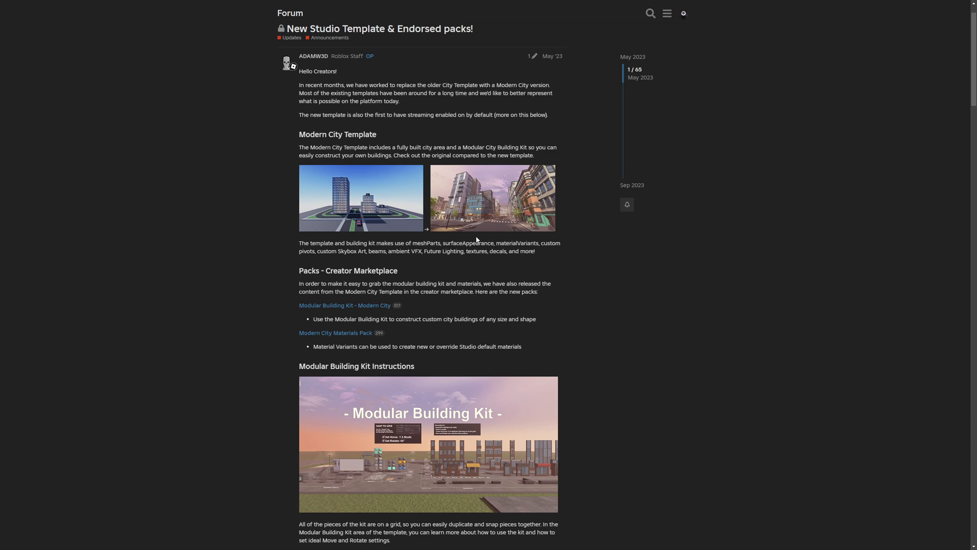
scroll("down", 3)
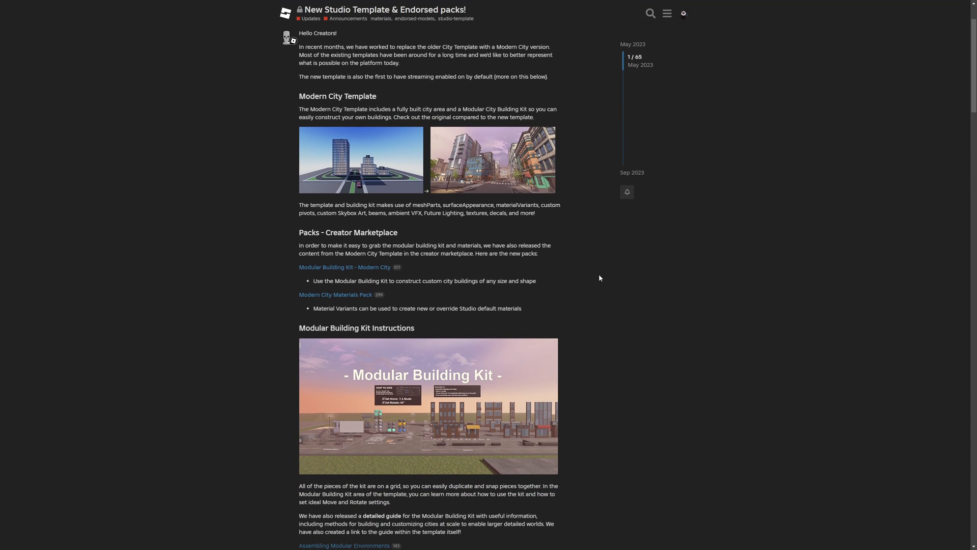
left_click(428, 406)
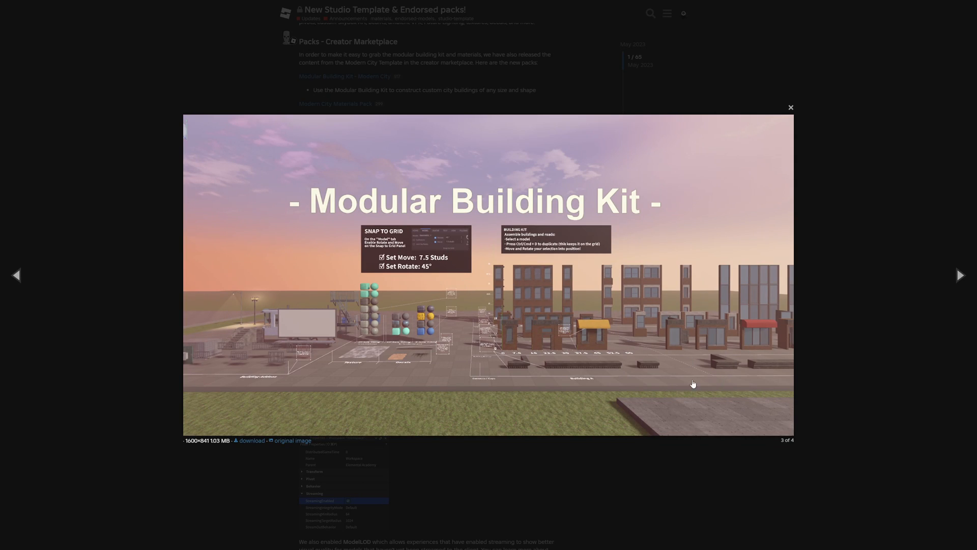
mouse_move(578, 363)
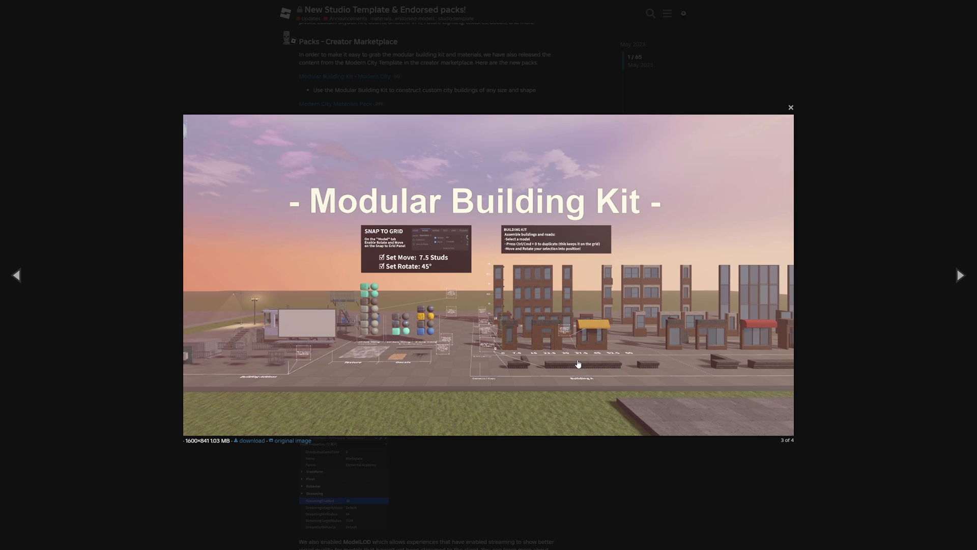
mouse_move(425, 250)
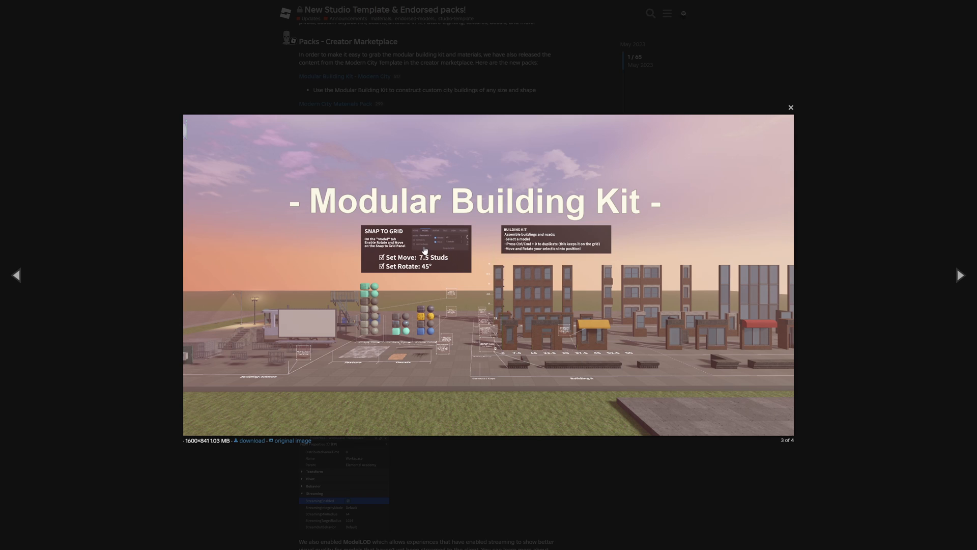
mouse_move(446, 302)
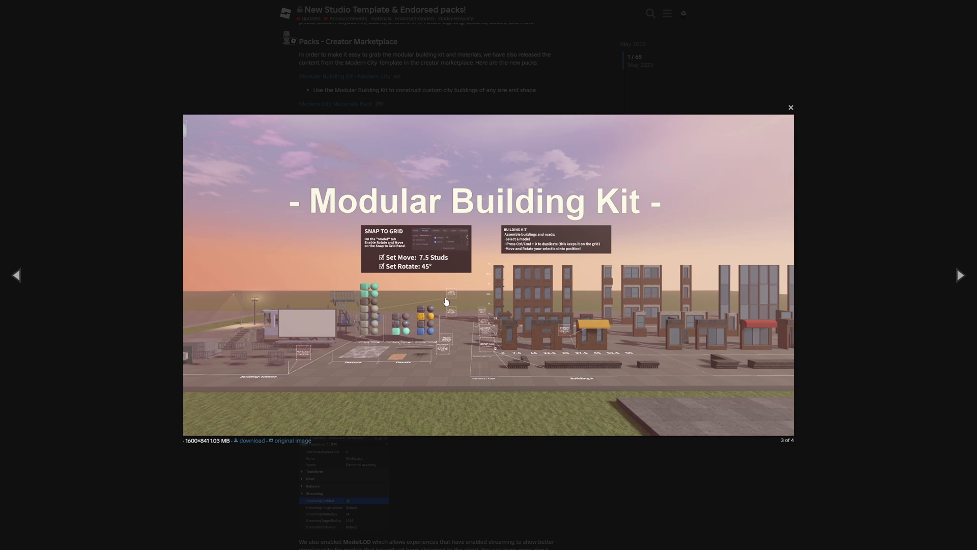
left_click(790, 107)
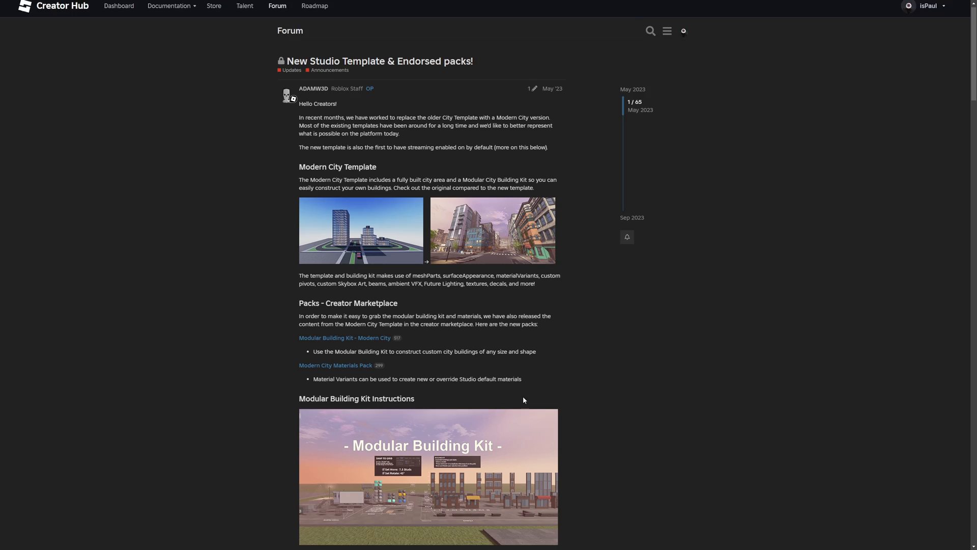
scroll("down", 3)
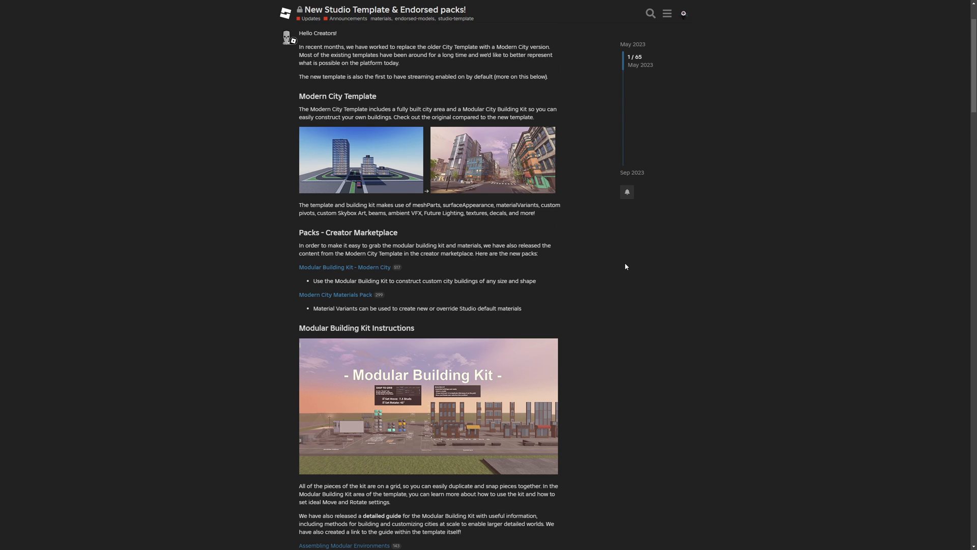
mouse_move(246, 198)
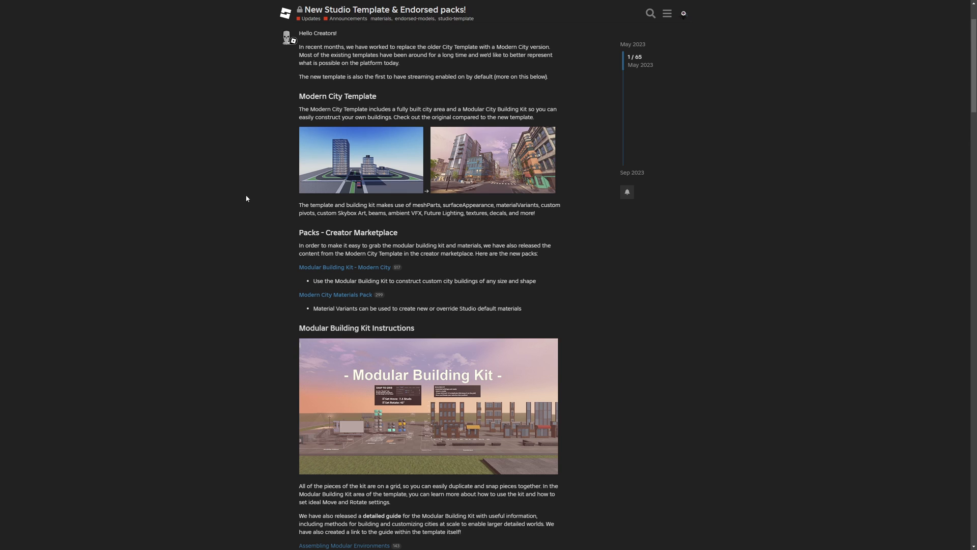
mouse_move(901, 158)
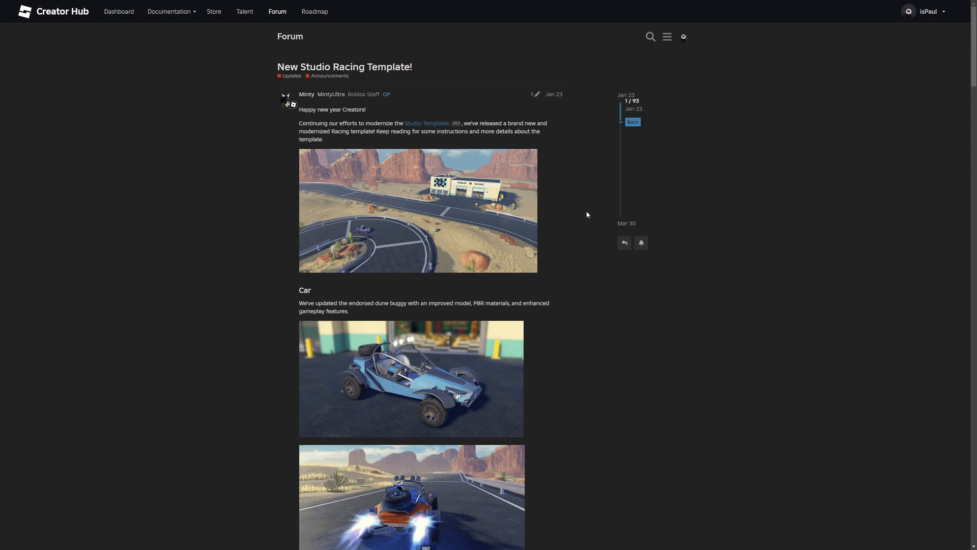
- Scroll through the Racing Template post's Car and Racing System sections
scroll("down", 3)
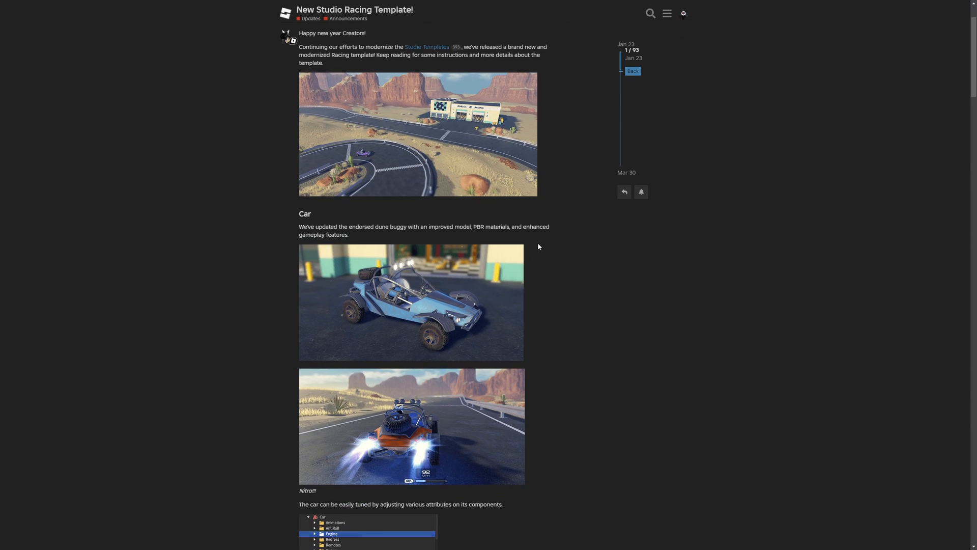
mouse_move(544, 266)
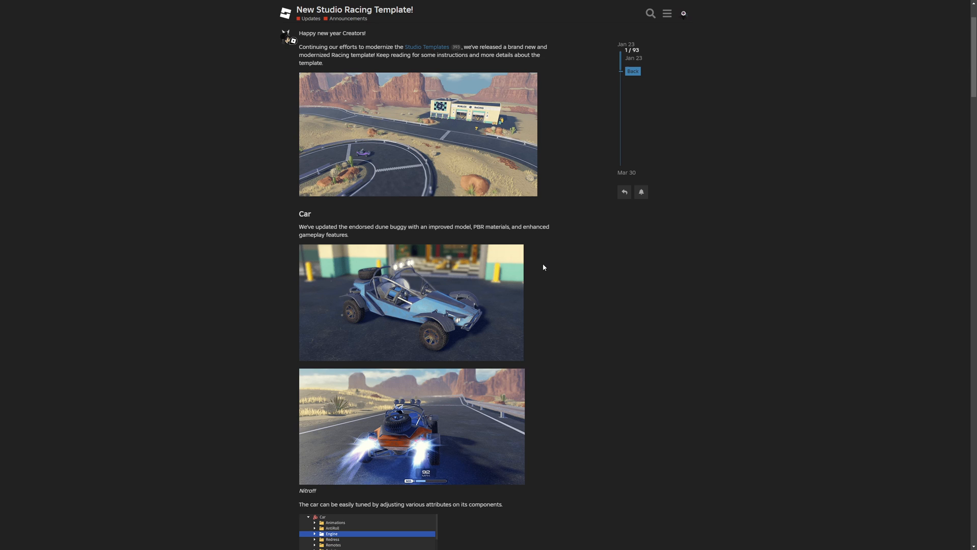
scroll("down", 3)
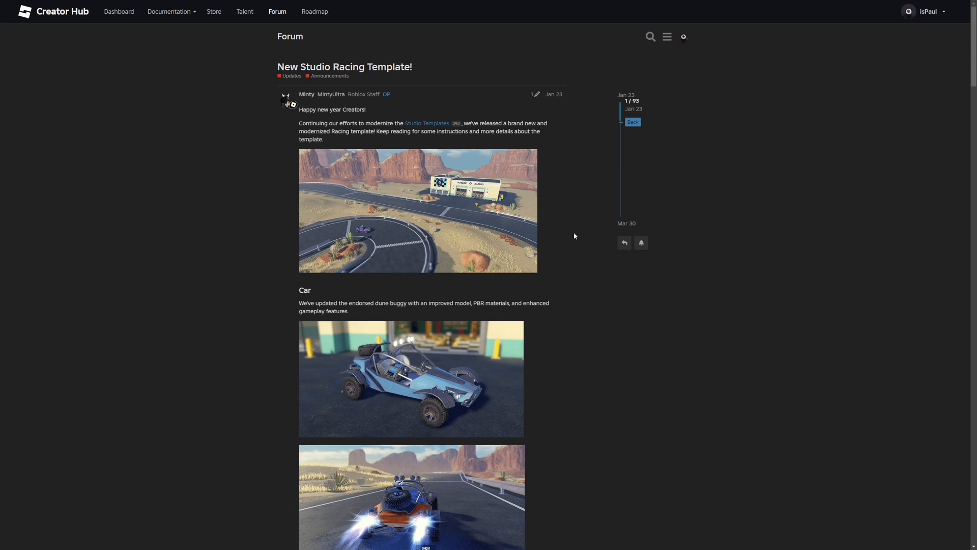
scroll("down", 3)
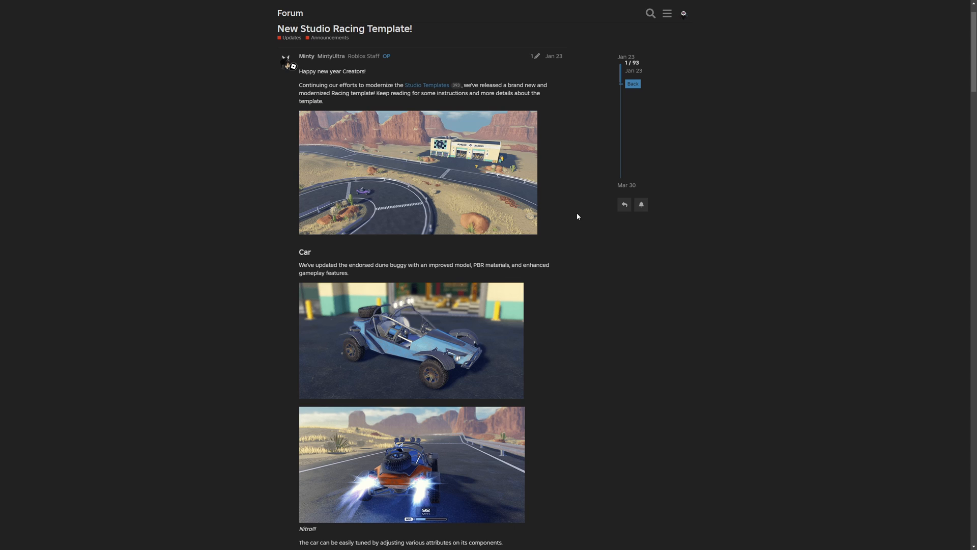
scroll("down", 3)
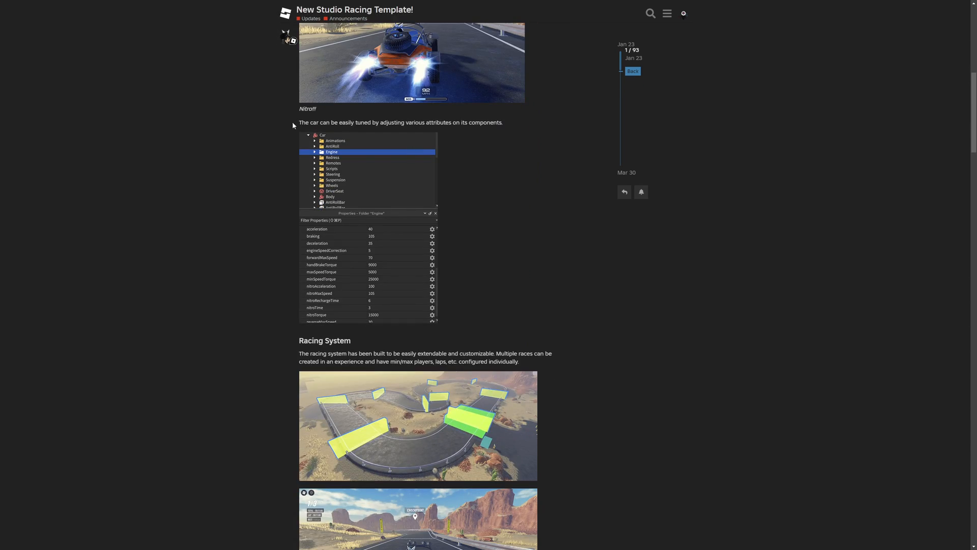
mouse_move(466, 151)
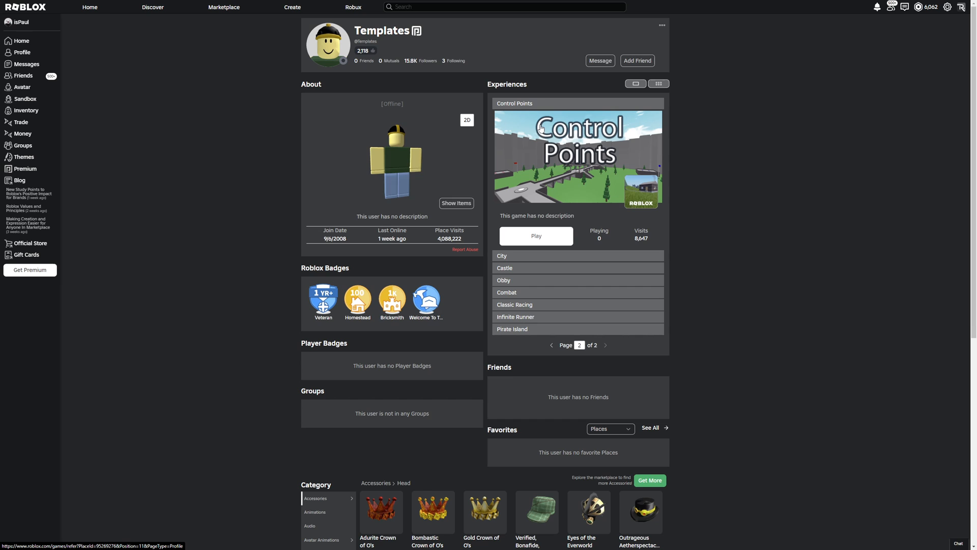
mouse_move(588, 257)
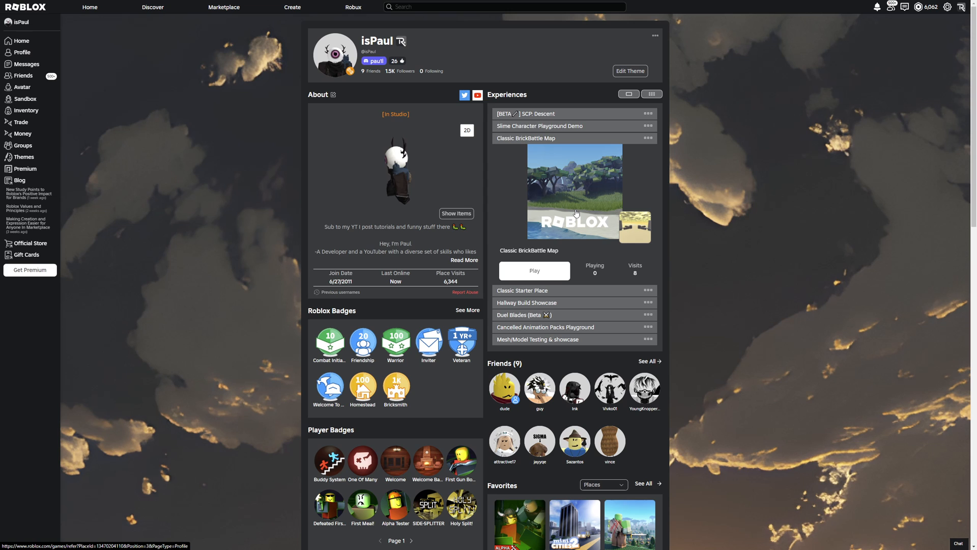
- Open Classic Starter Place, then show the Classic BrickBattle Map's options menu
left_click(521, 290)
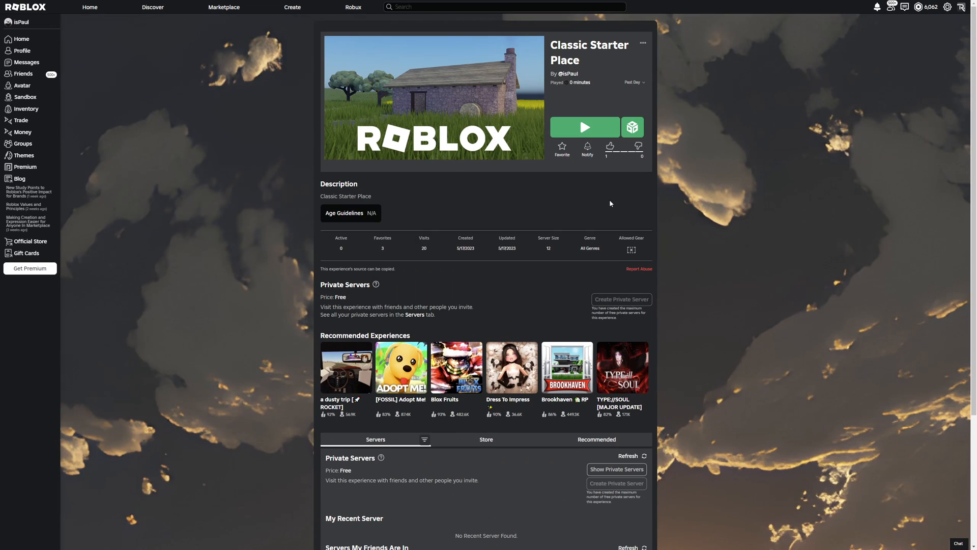
mouse_move(600, 147)
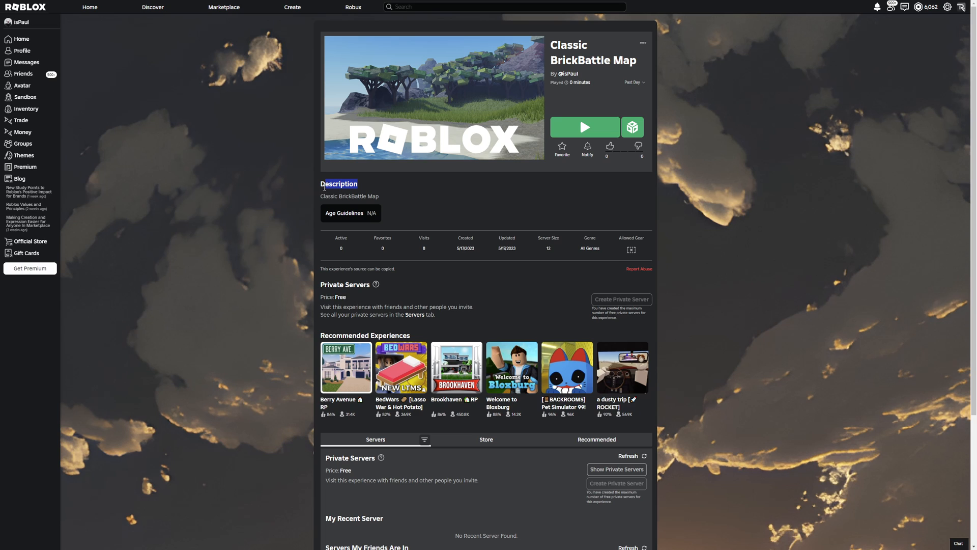
left_click(642, 42)
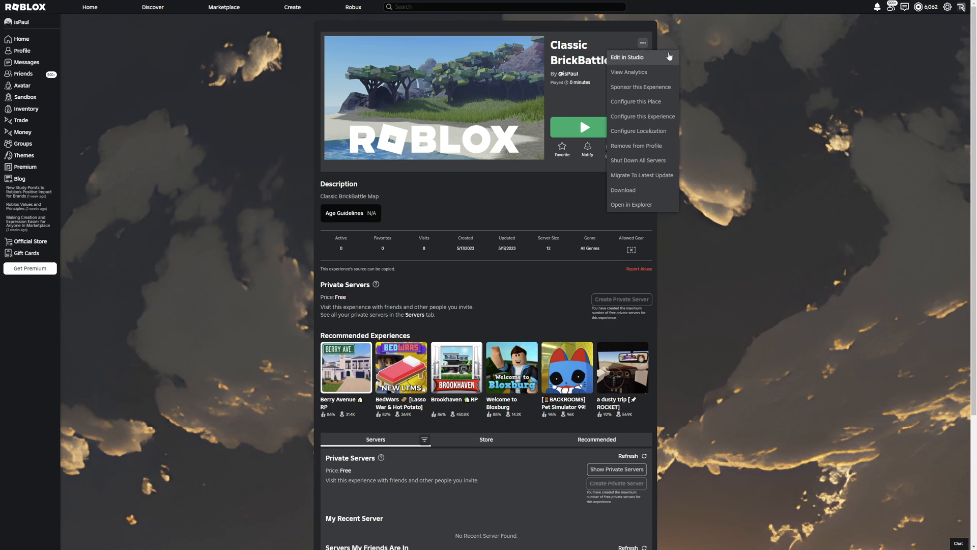
mouse_move(636, 50)
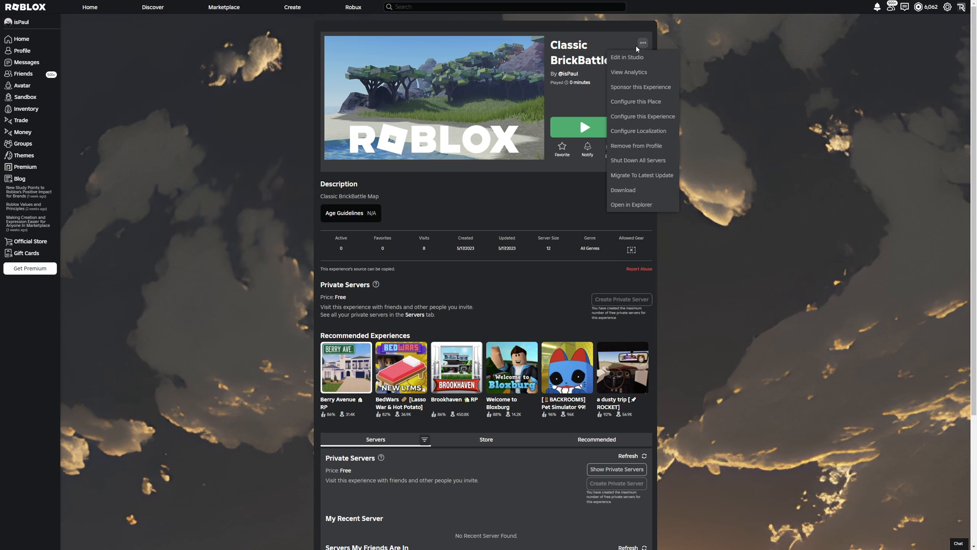
mouse_move(636, 190)
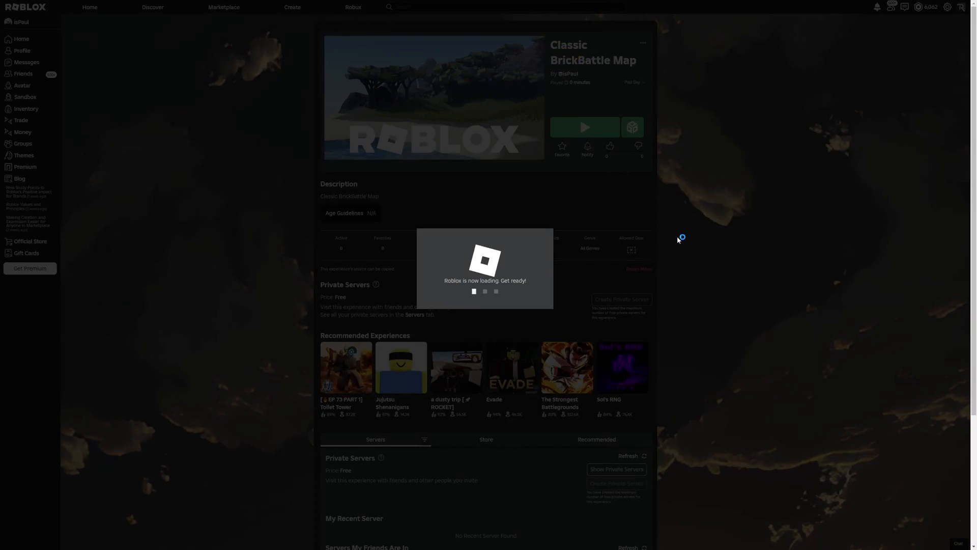
- Launch Classic BrickBattle Map in Roblox Player and spawn among the castle walls
left_click(584, 127)
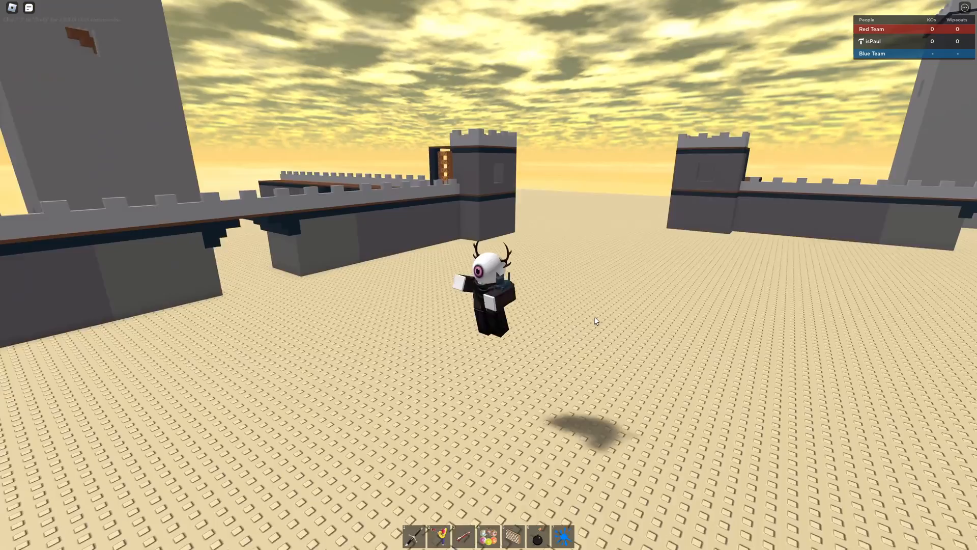